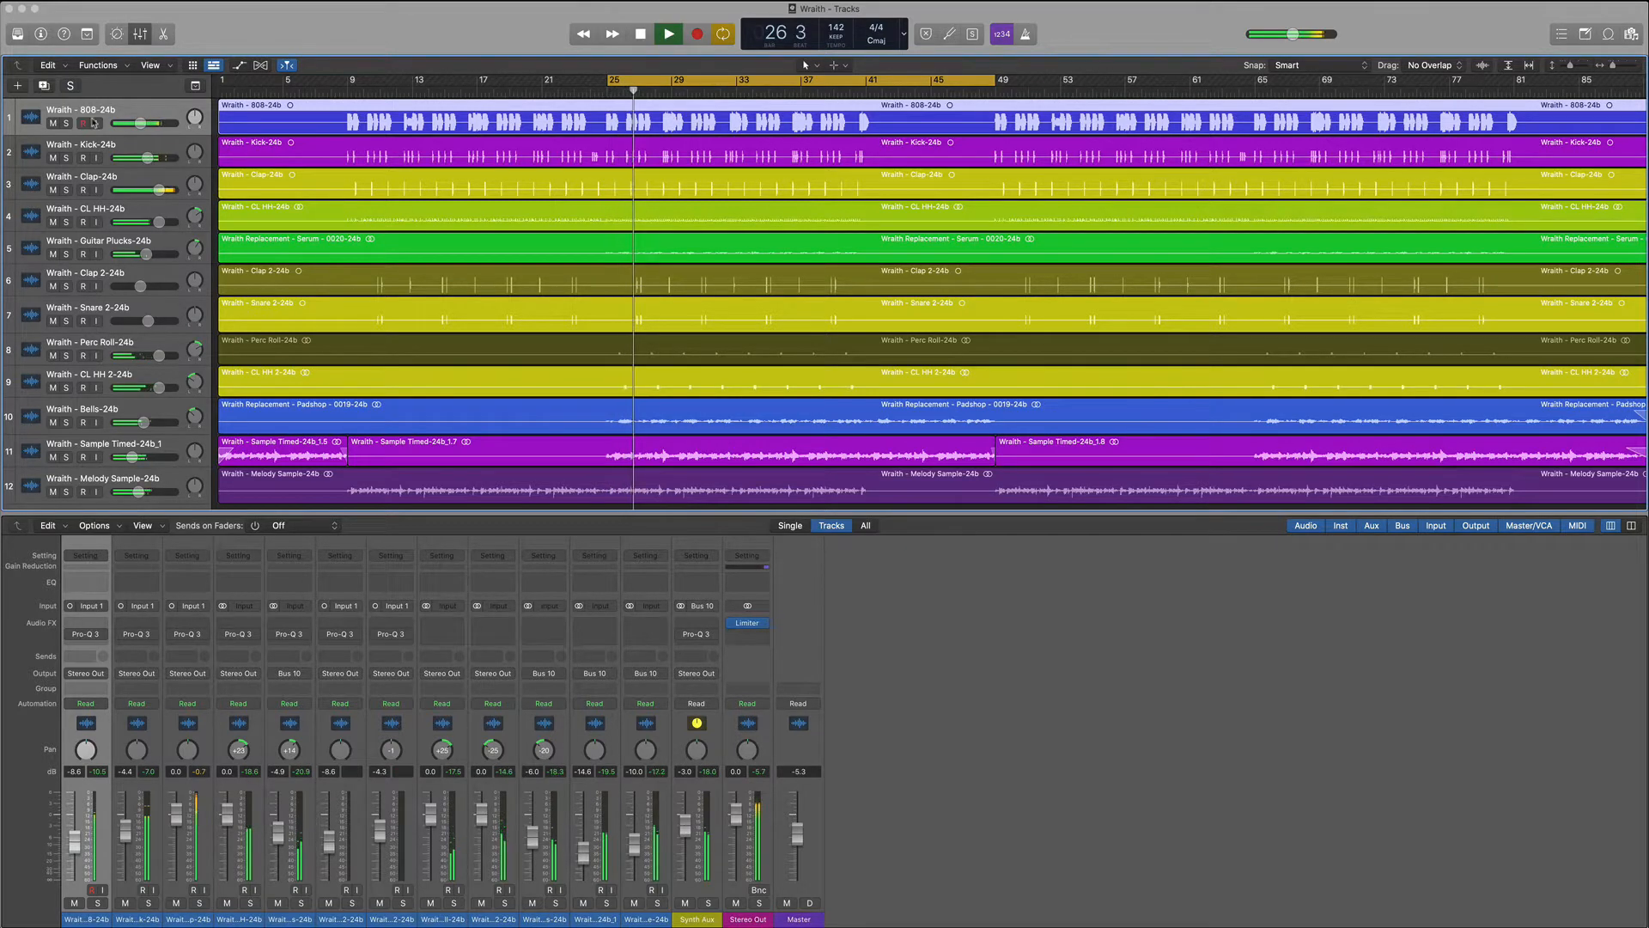
- Shape the 808's Pro-Q 3 curve: steep low cut, dip near 300 Hz, boost near 3 kHz
left_click(77, 124)
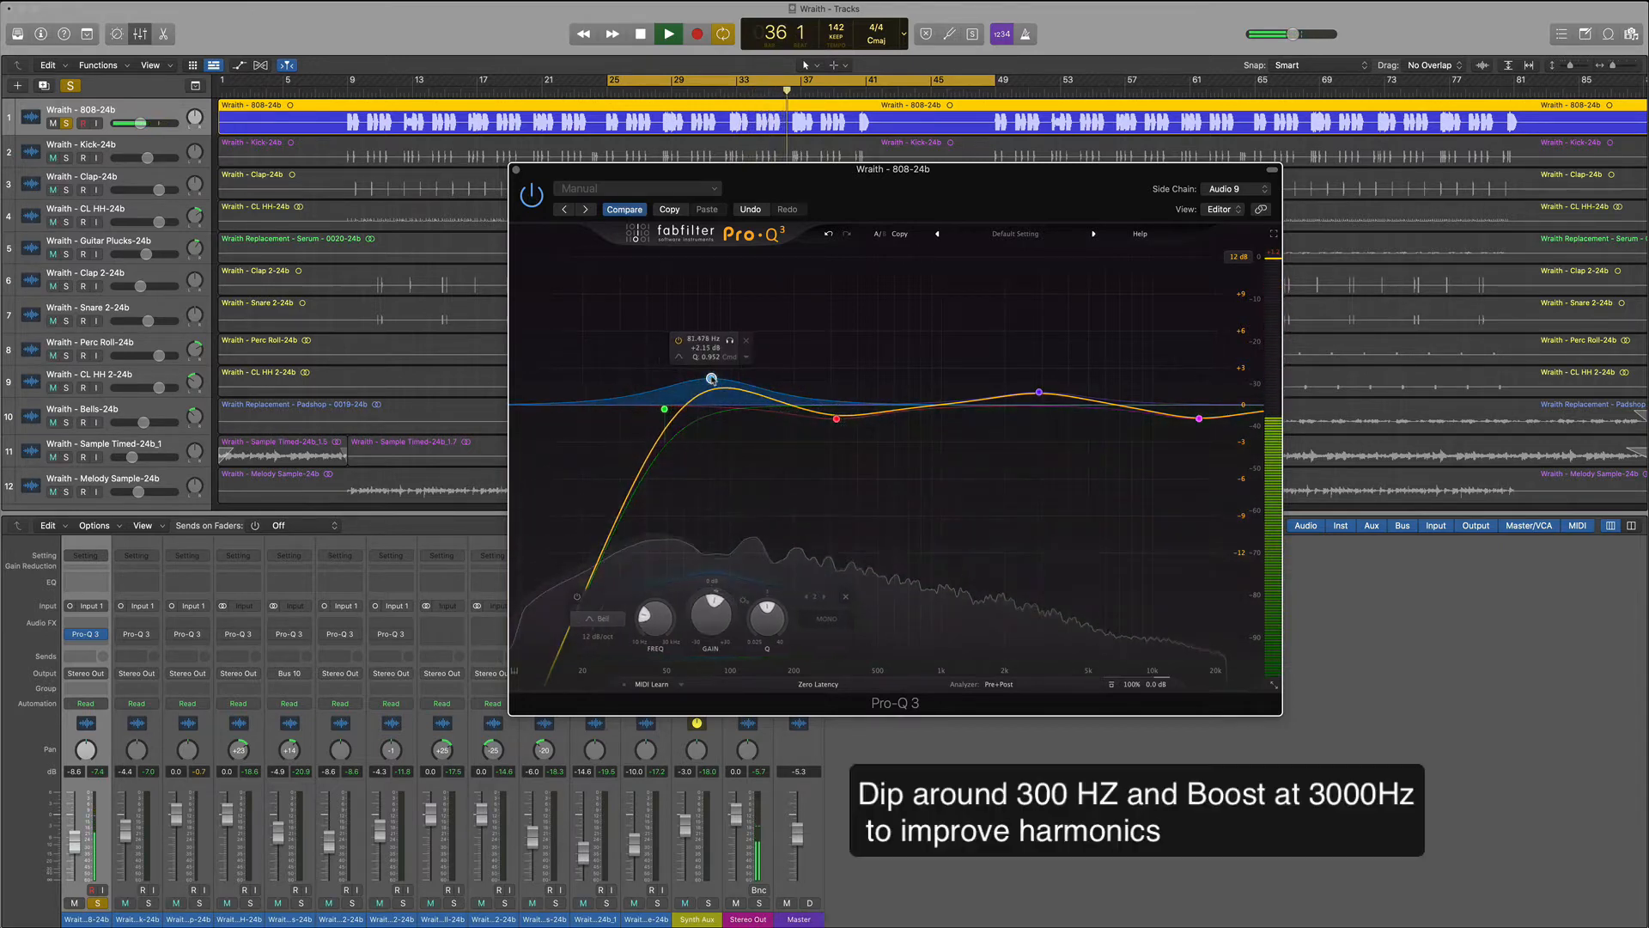
left_click(1041, 393)
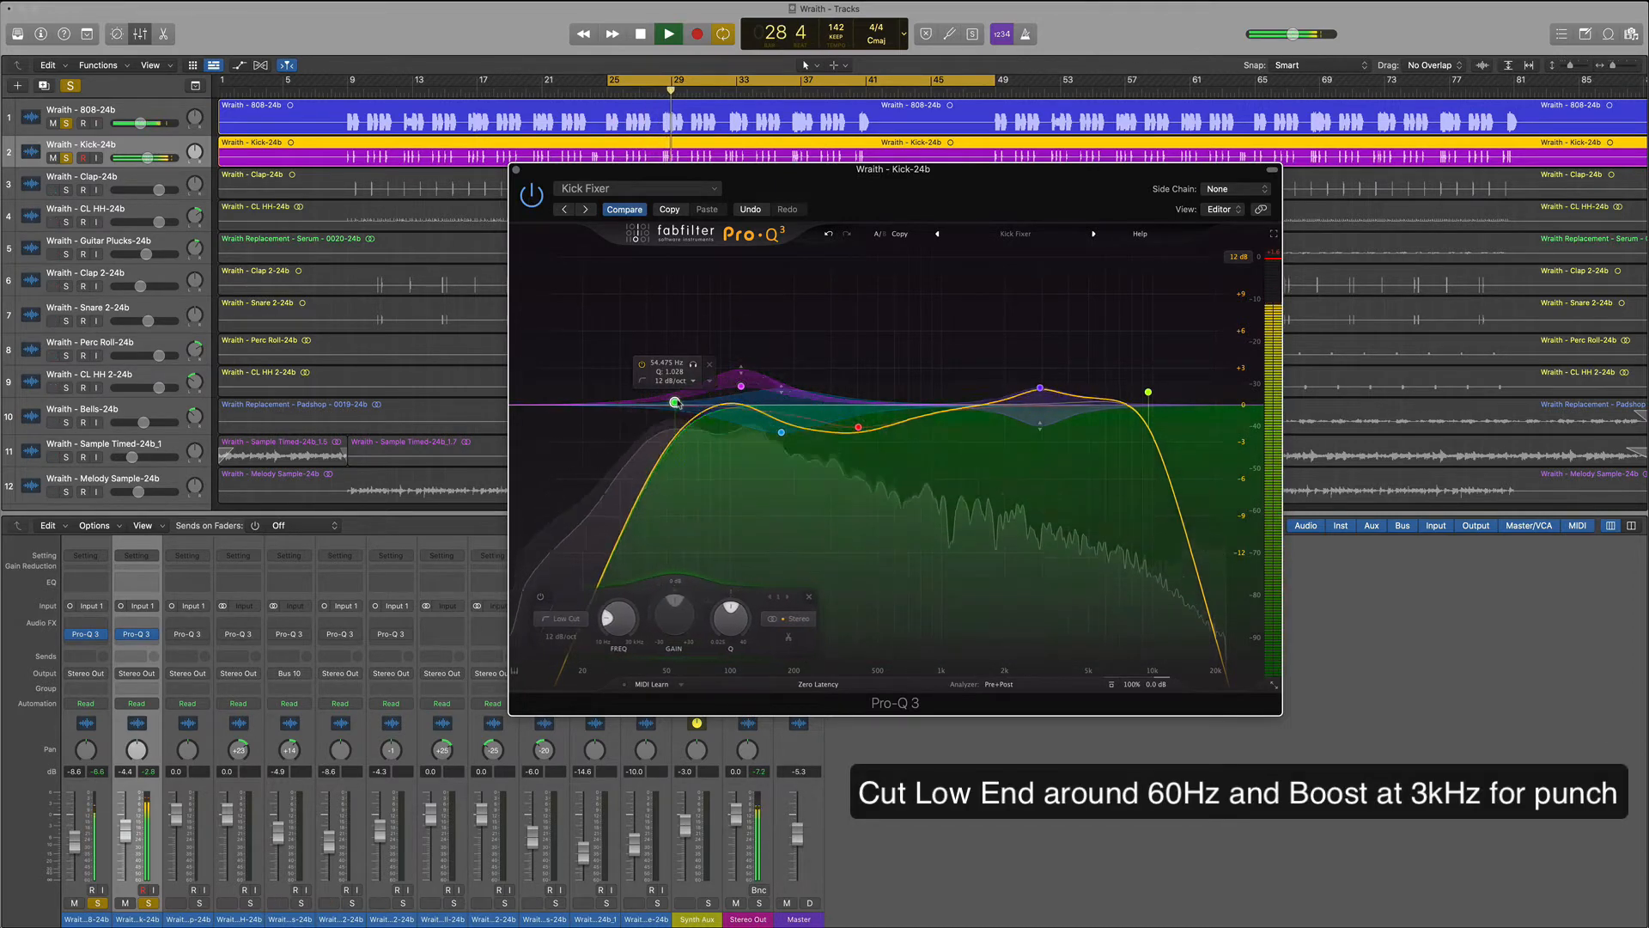
- Raise the kick's Pro-Q 3 boost band around 3 kHz for extra punch
left_click(1038, 390)
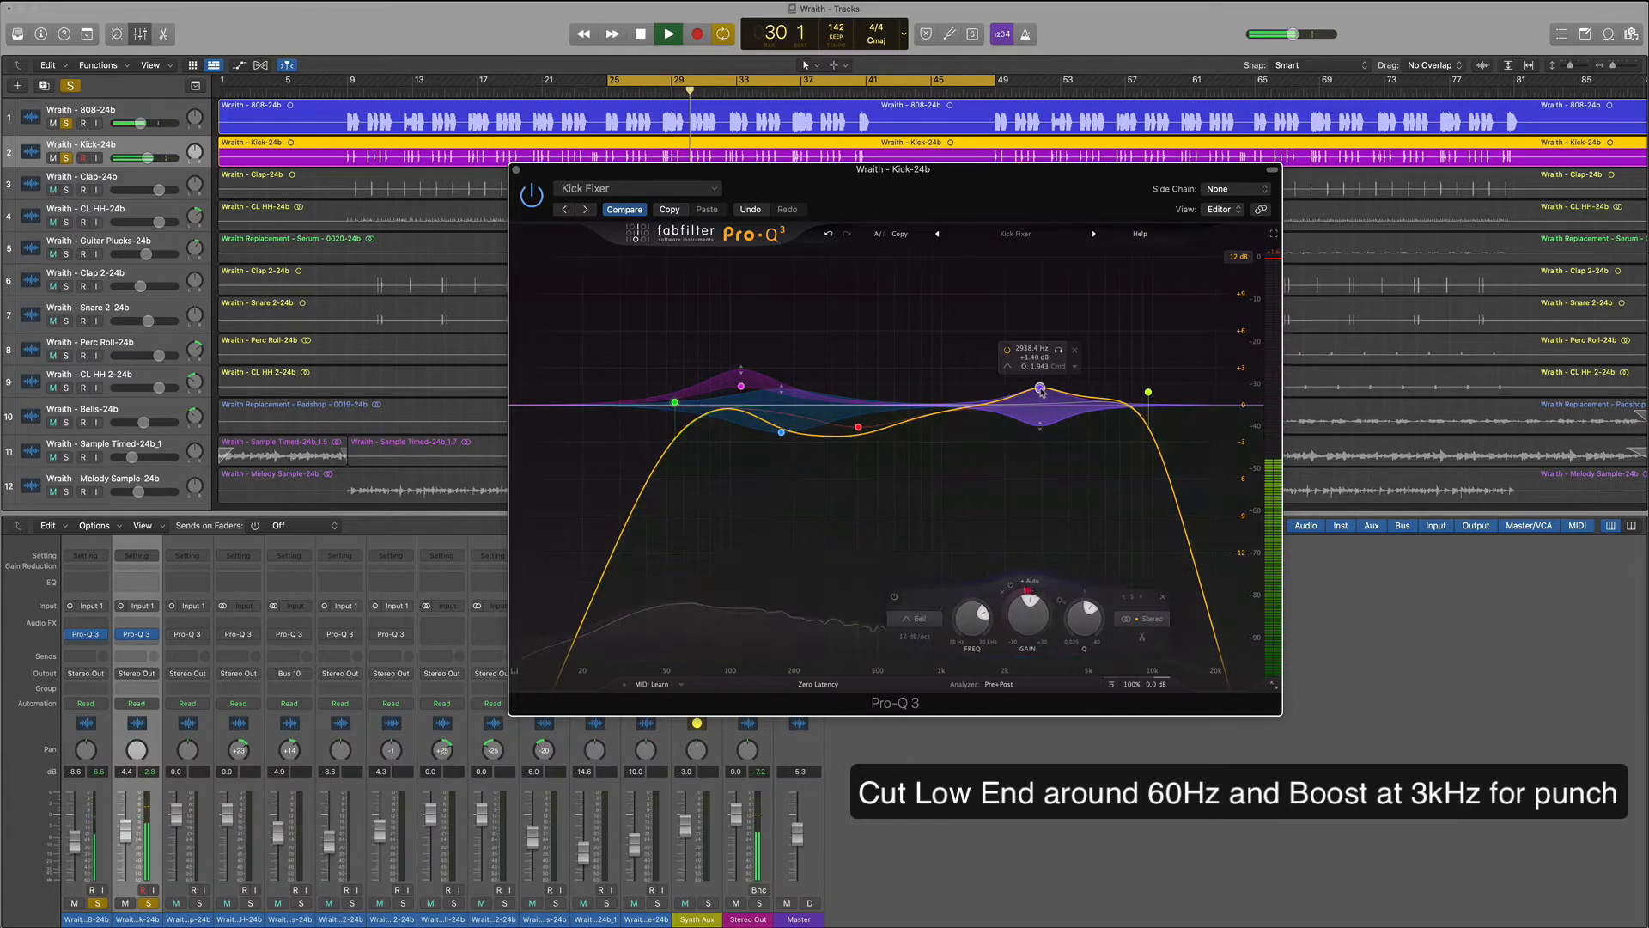
left_click_drag(1041, 389, 1048, 395)
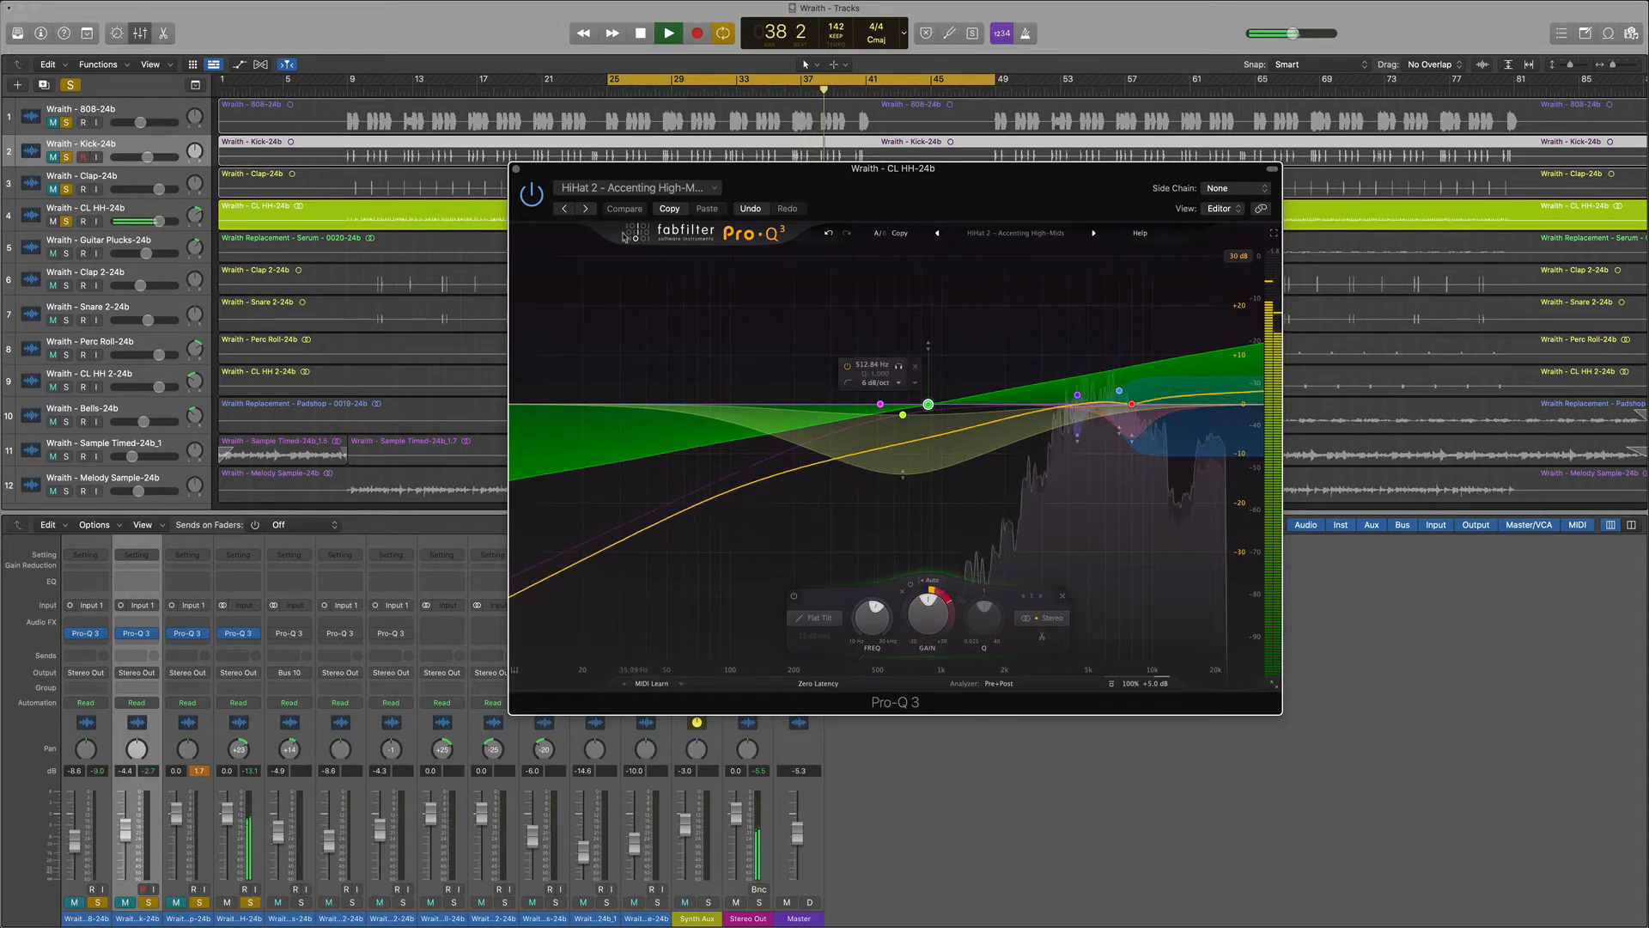
- Finish the CL HH high-end accenting curve and close its Pro-Q 3 window
left_click(669, 33)
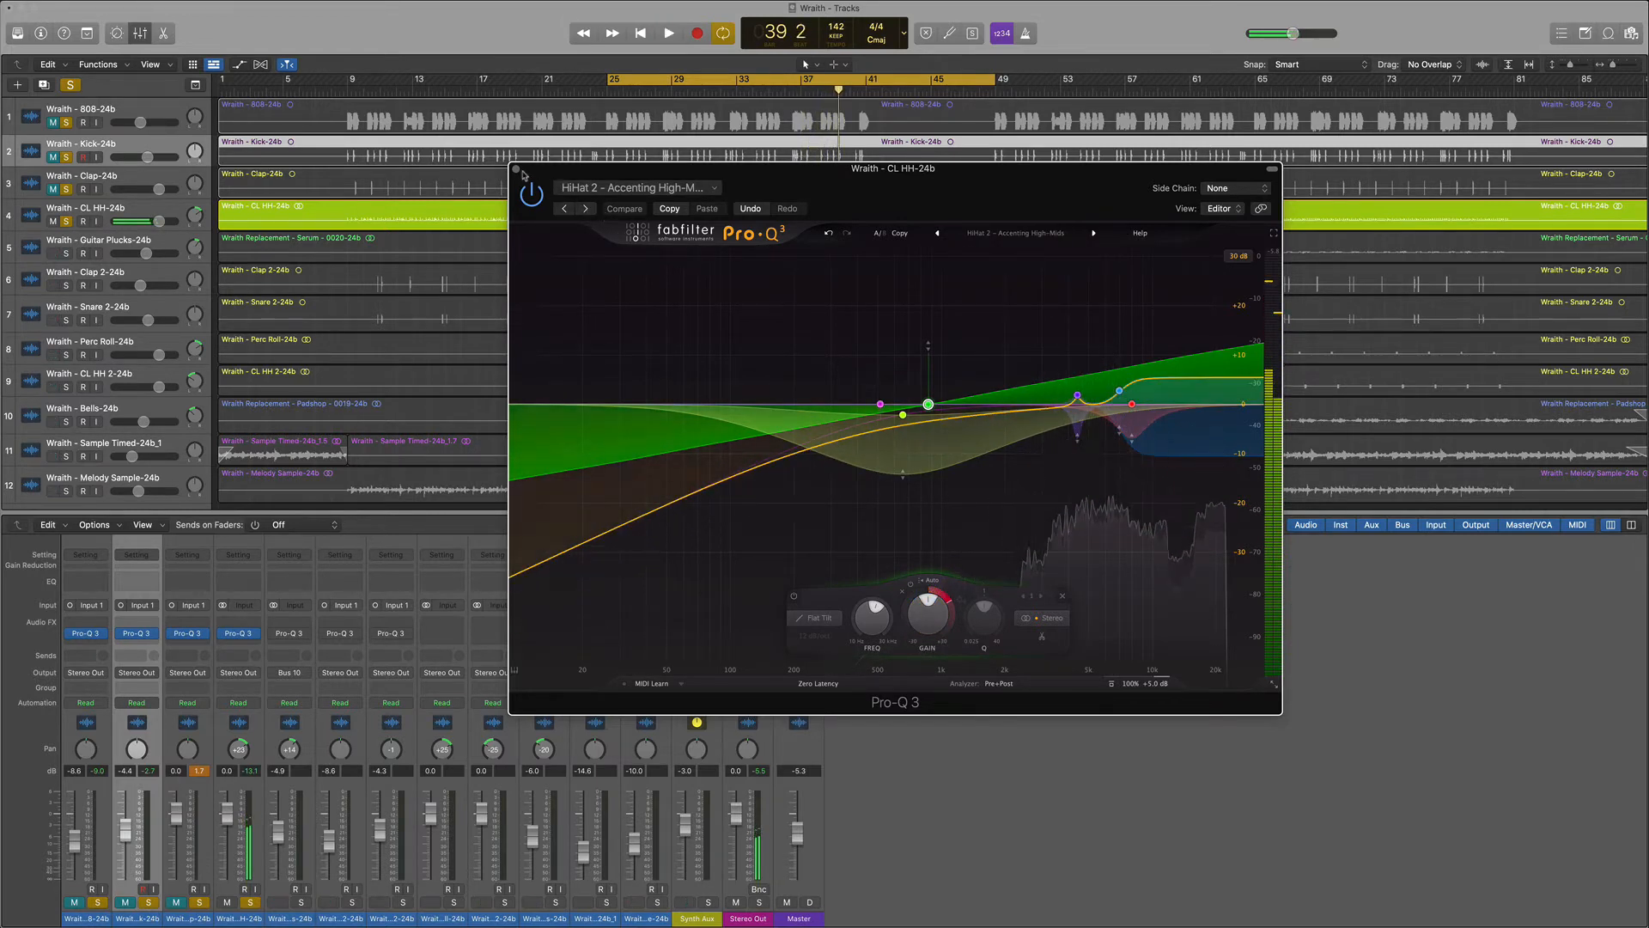
left_click(532, 192)
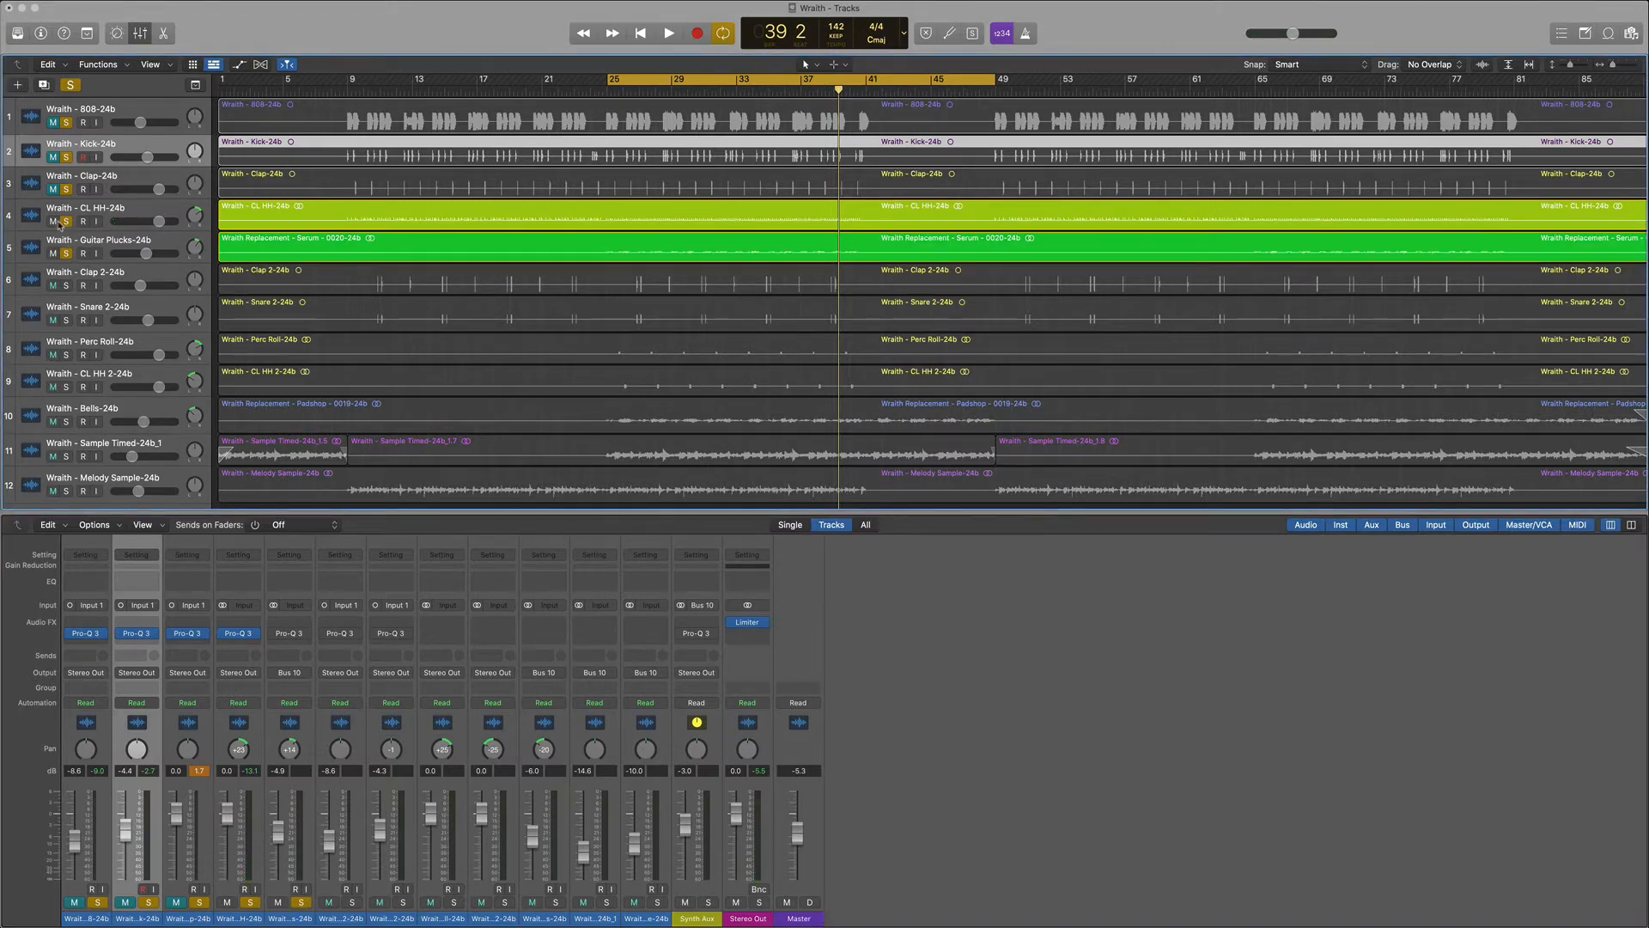
- Select the Guitar Plucks track and bring up its EQ insert
left_click(48, 220)
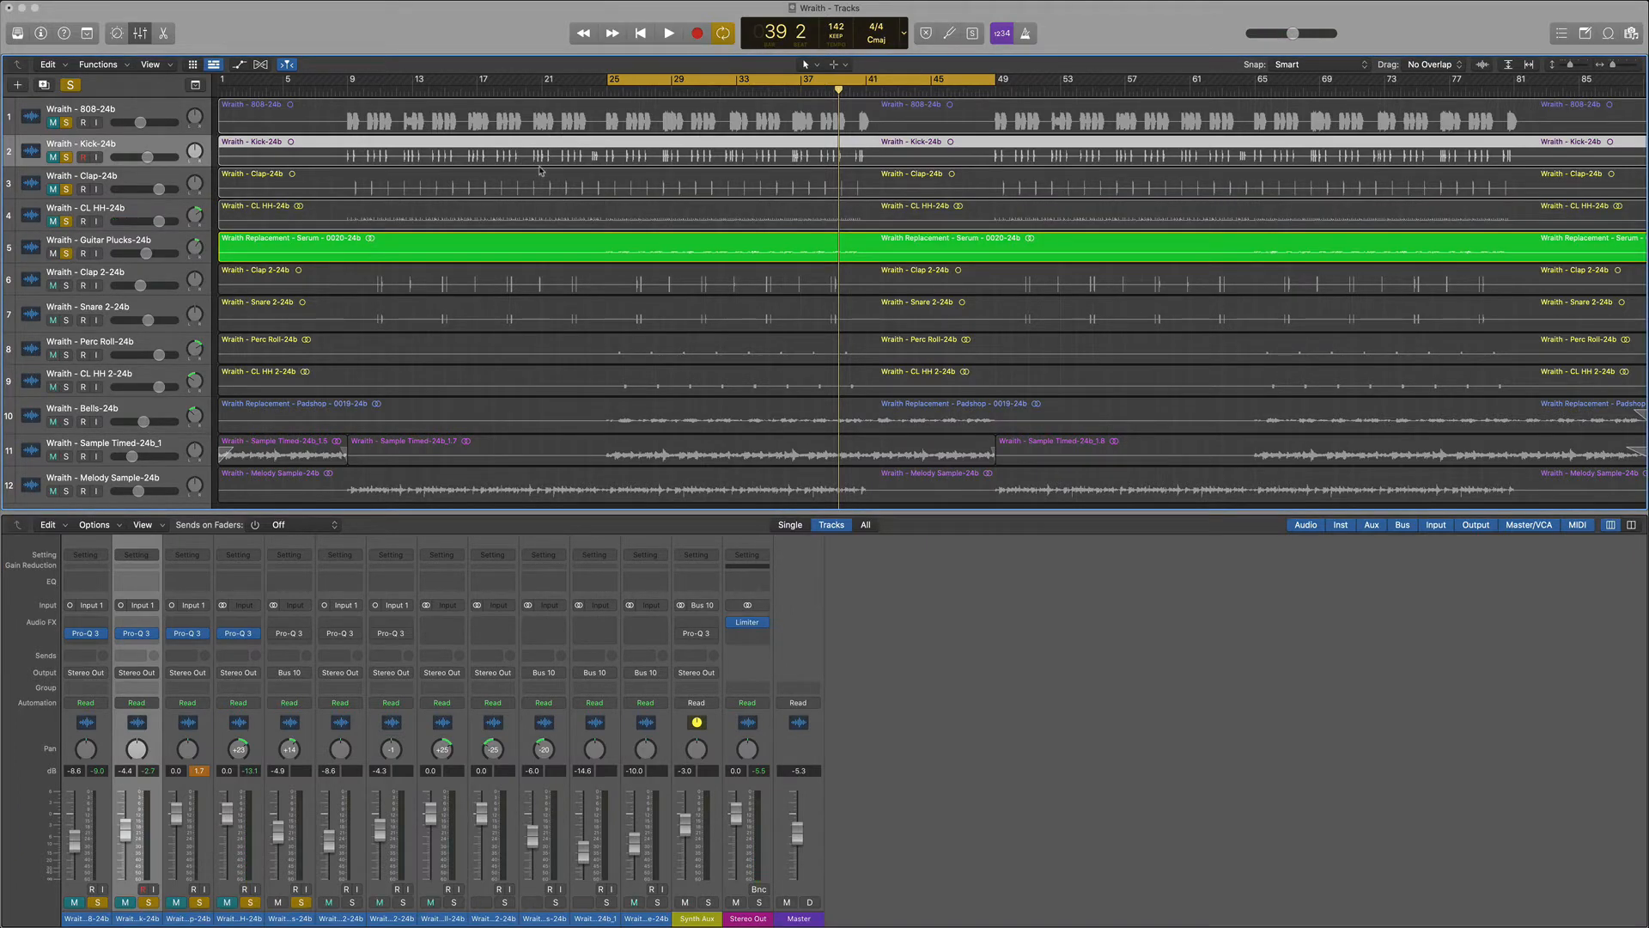
left_click(668, 33)
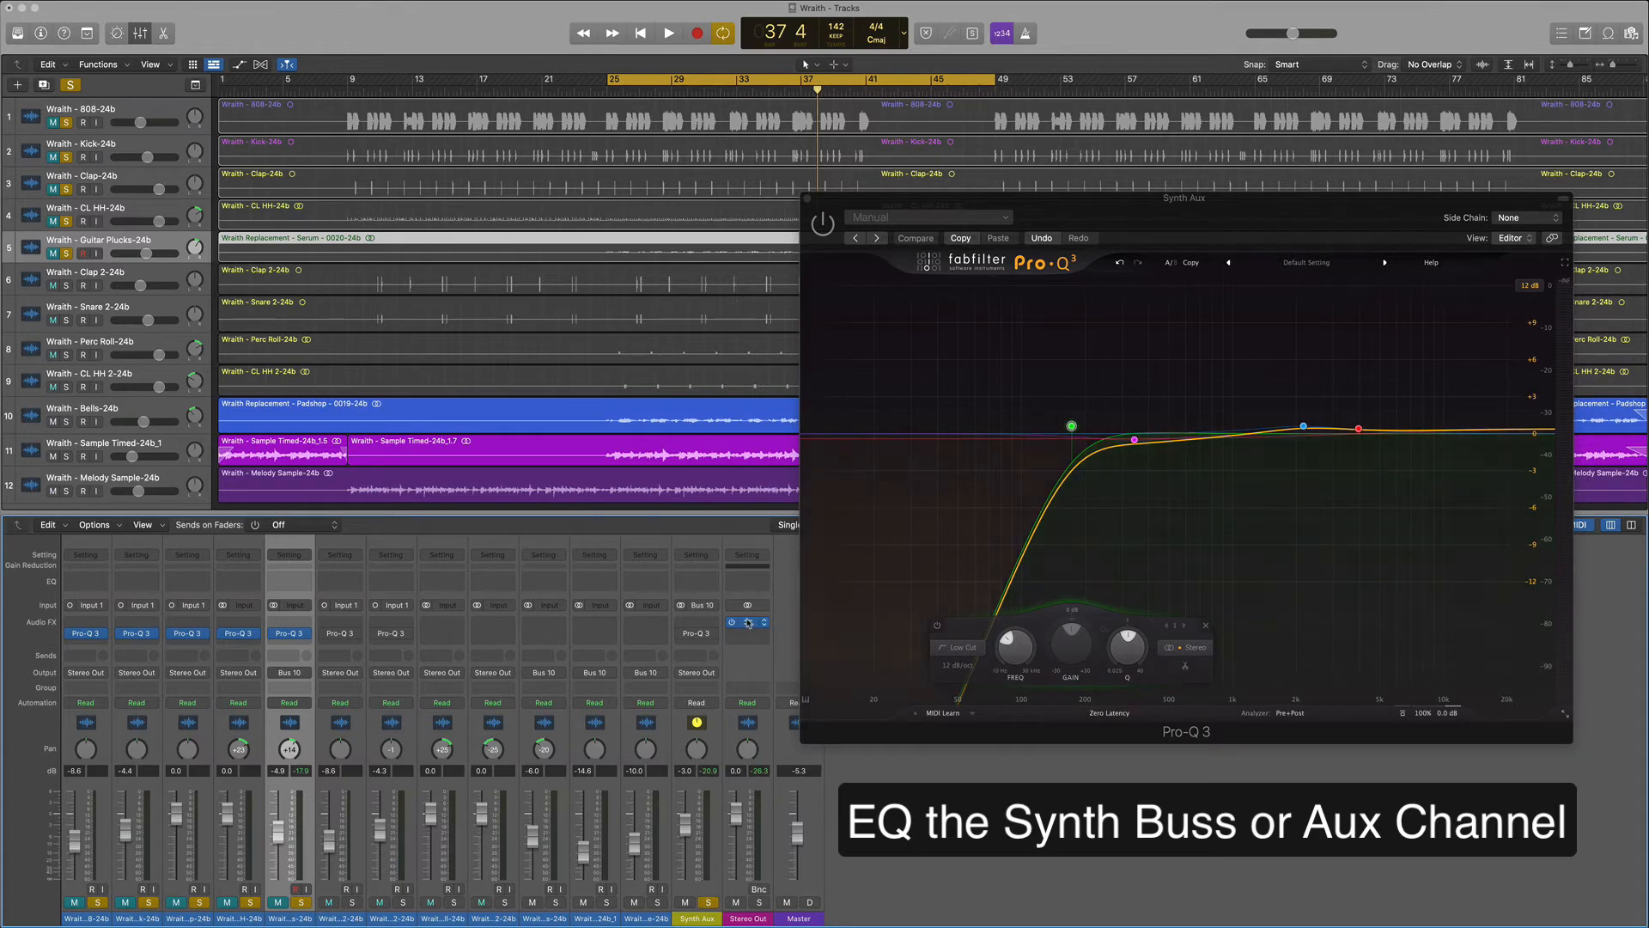
- Audition the Synth Aux bus with its low-cut Pro-Q 3 band in place
left_click(669, 33)
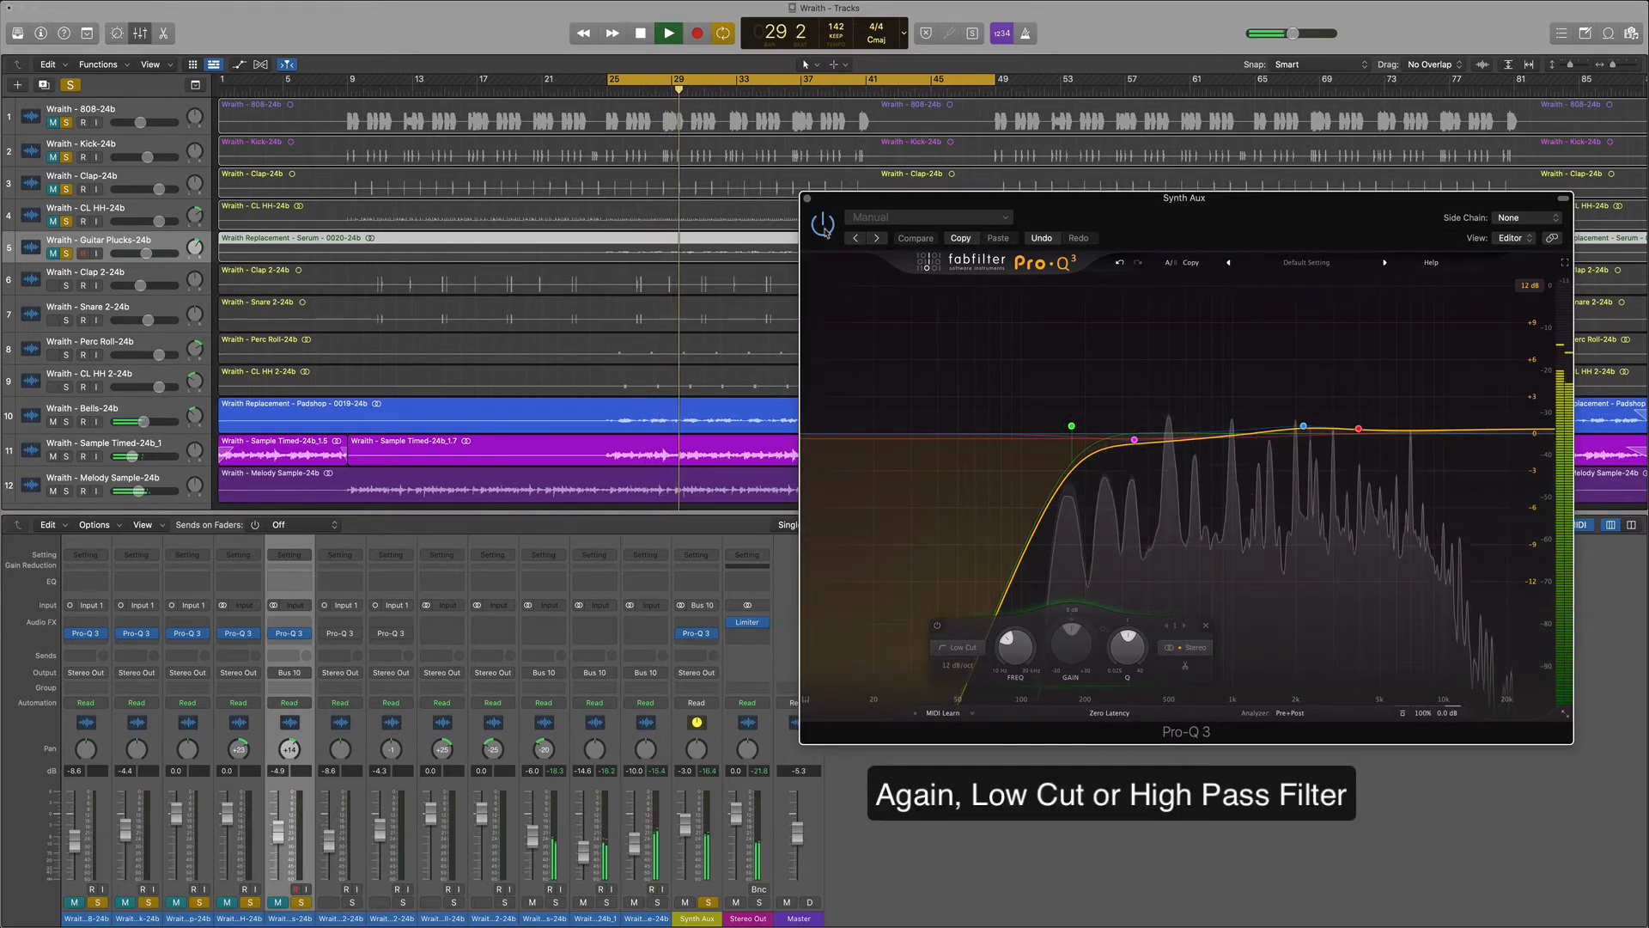
left_click(1070, 426)
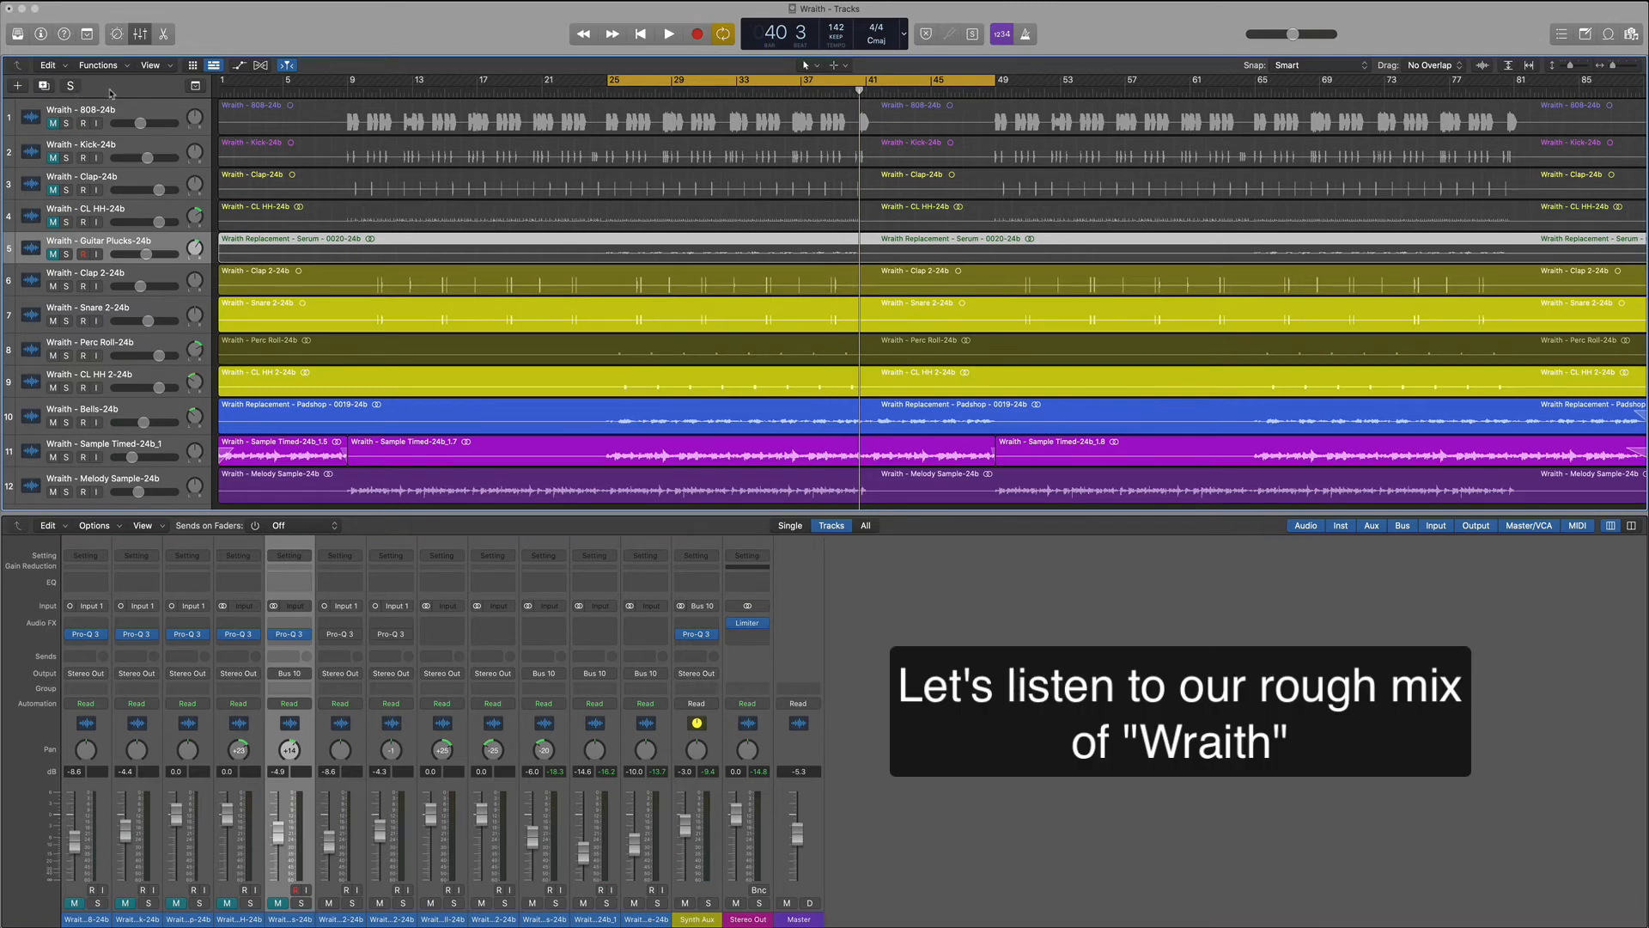
- Start playback of the rough 'Wraith' mix from bar 26
left_click(669, 33)
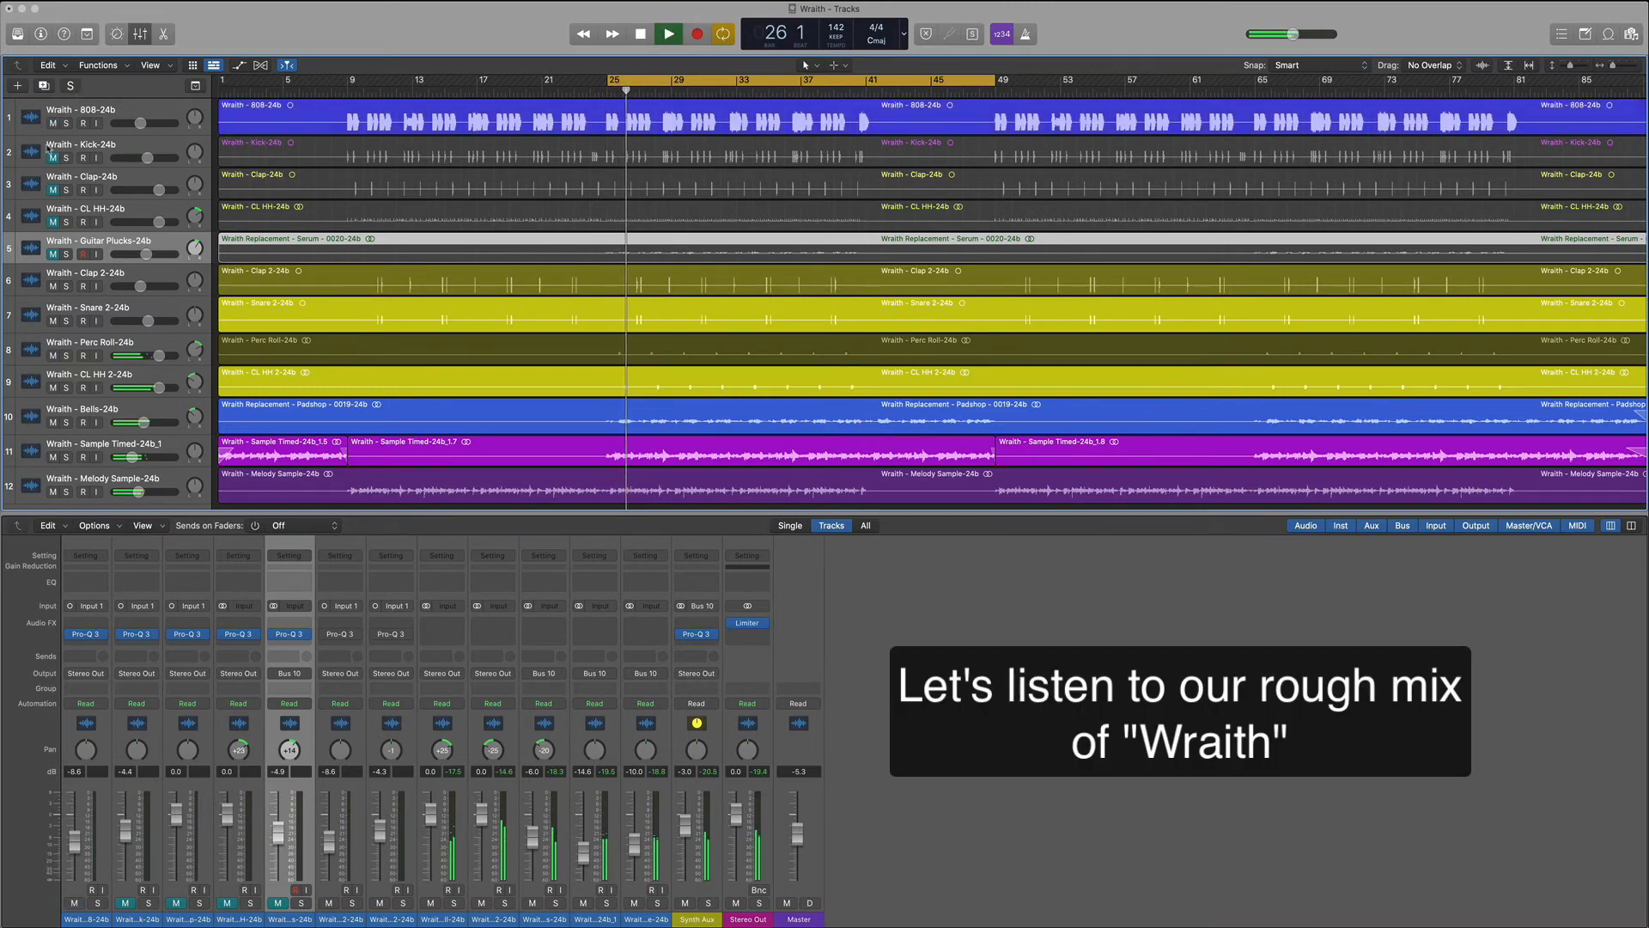